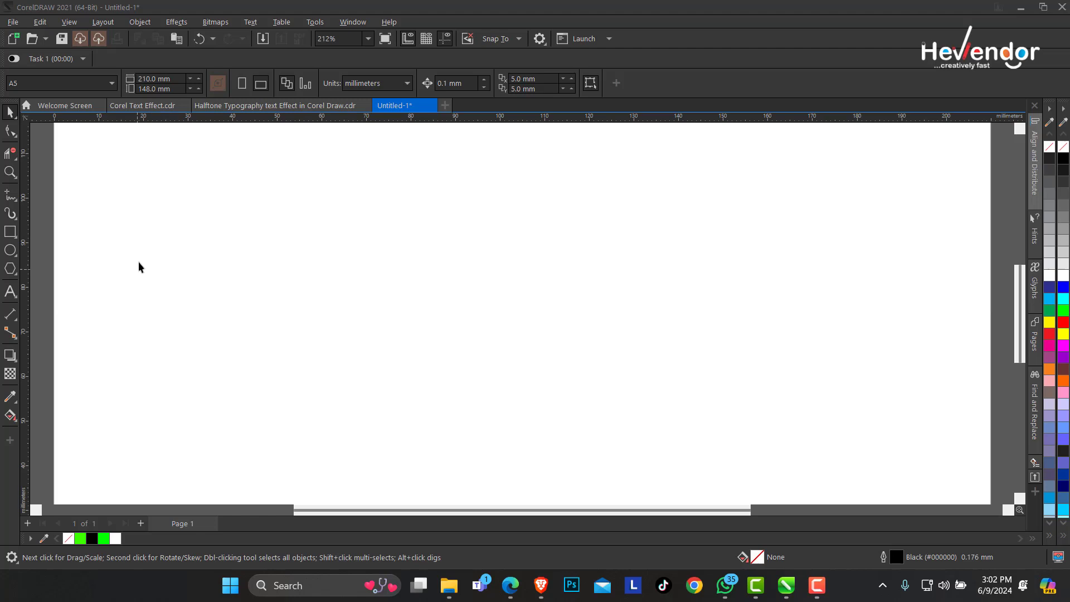
Draw a circle and a that same-width flat ellipse, then select the ellipse for centring.
click(11, 251)
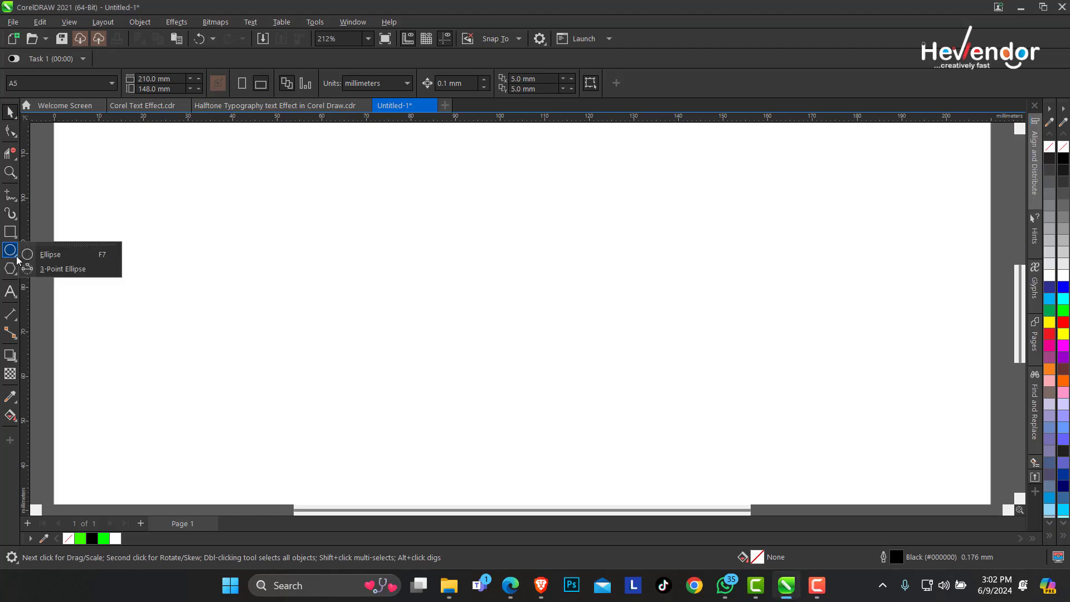
click(50, 254)
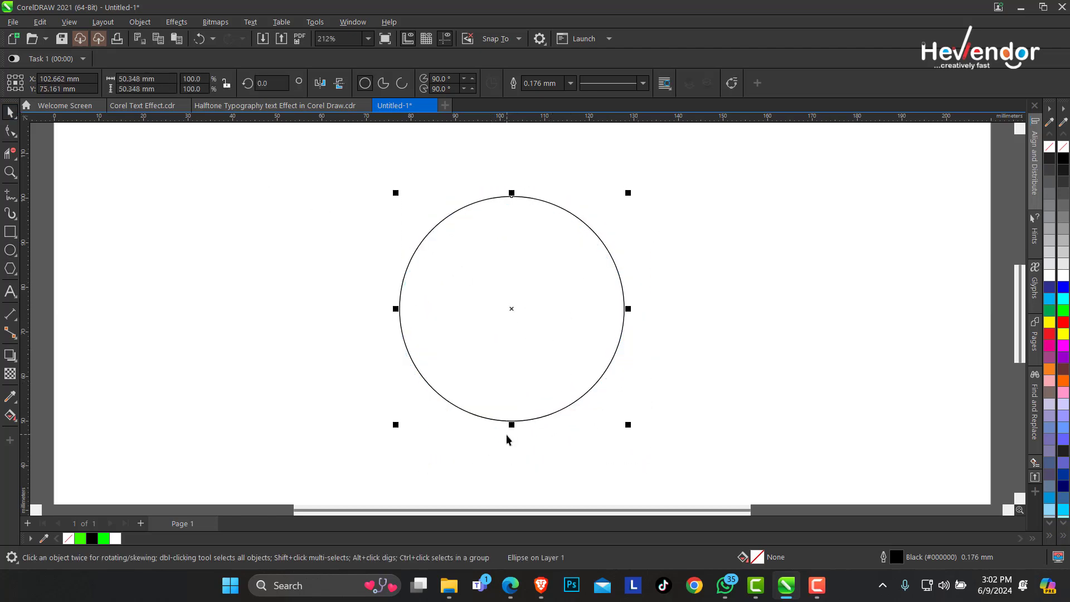
mouse_move(512, 420)
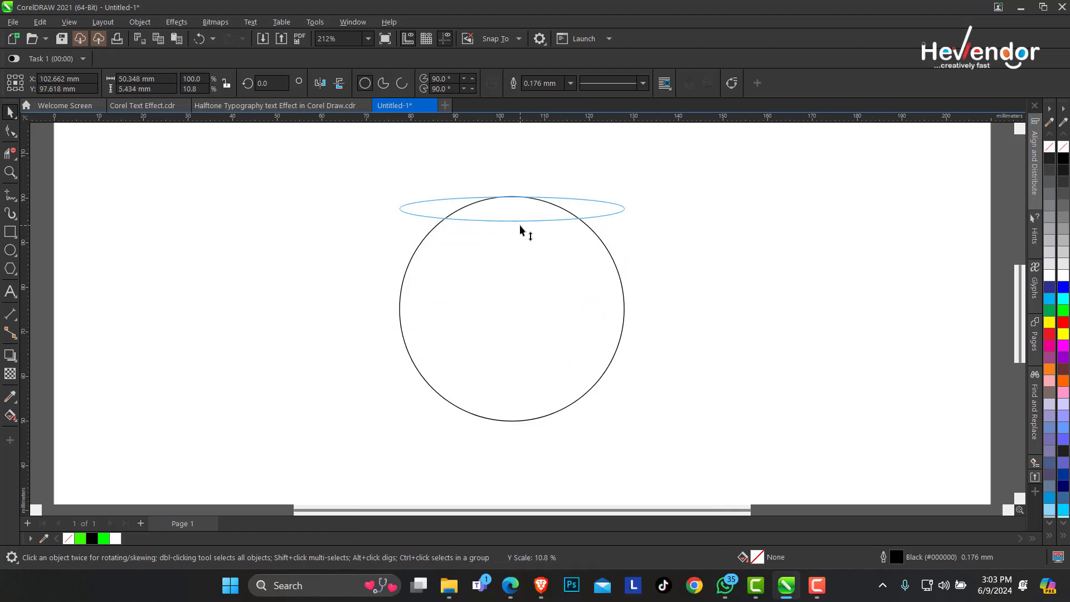
click(516, 221)
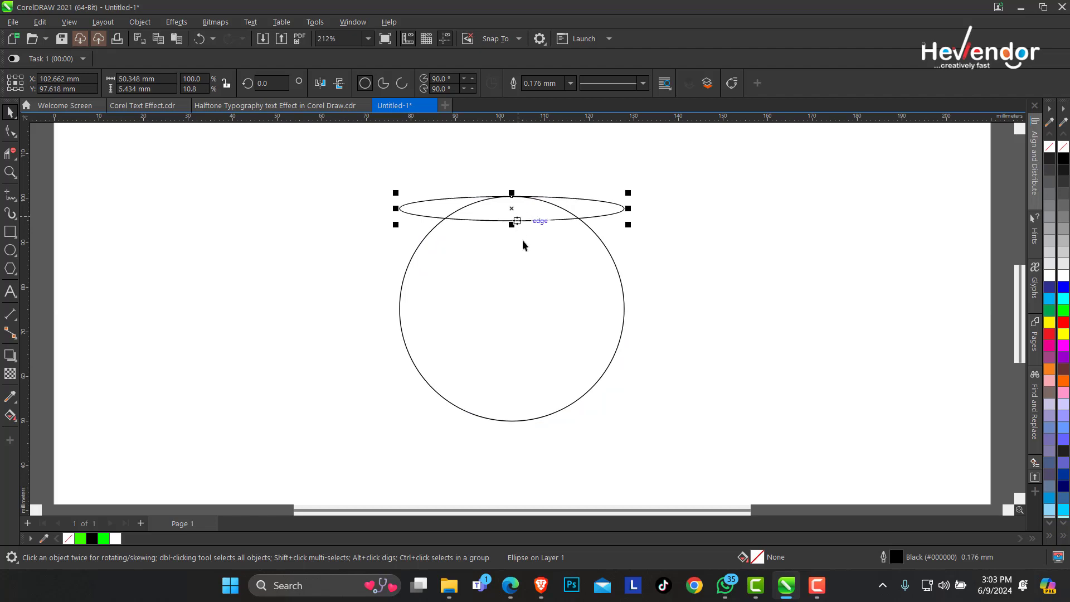
mouse_move(546, 207)
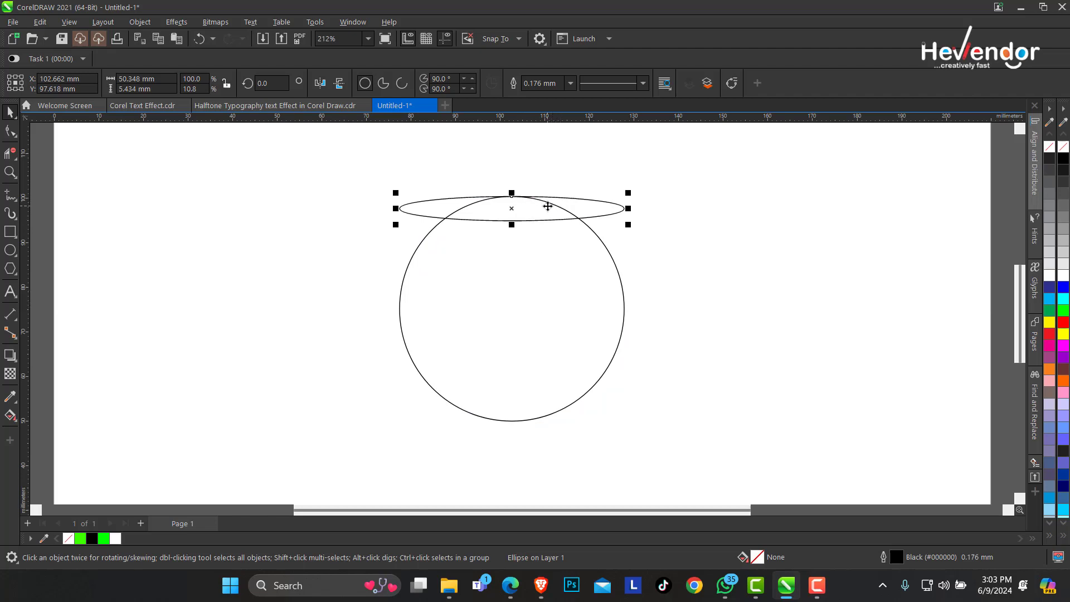
mouse_move(577, 303)
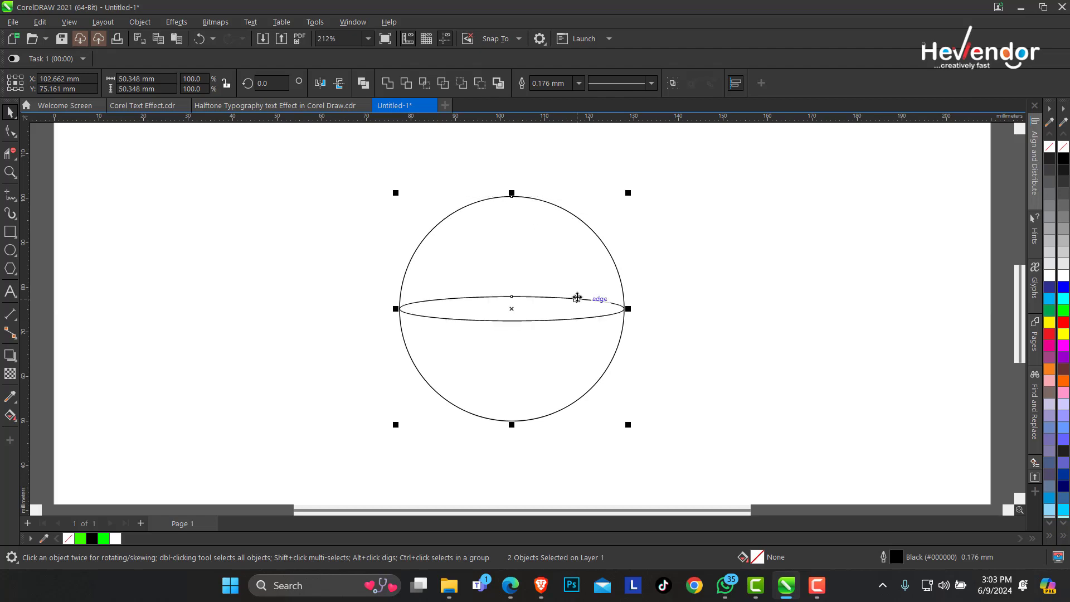
mouse_move(522, 331)
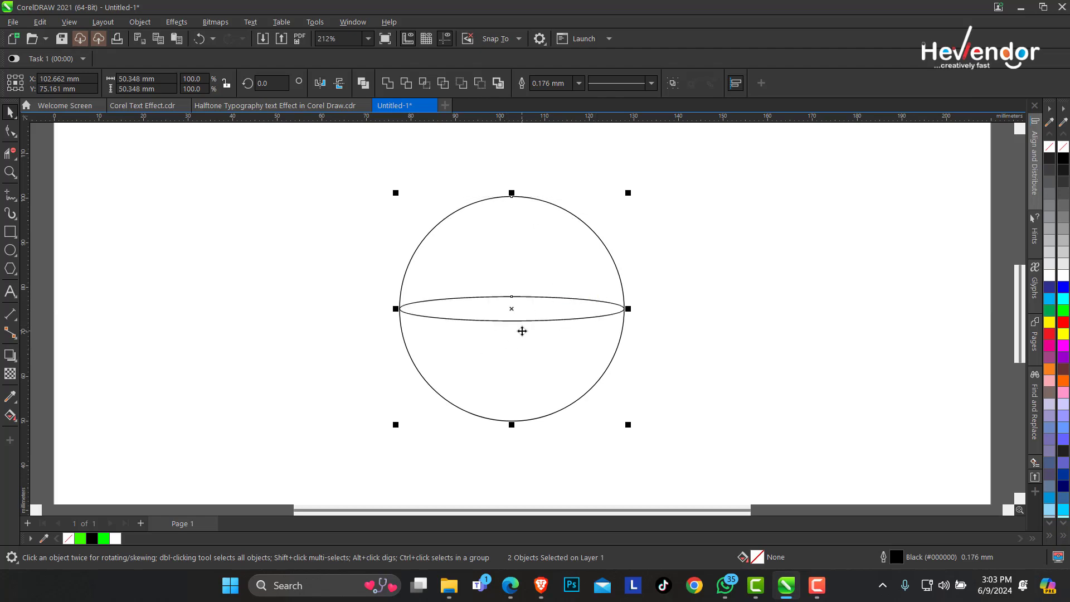
Use Virtual Segment Delete to cut away the circle's upper arc, leaving the bowl with its rim.
click(135, 184)
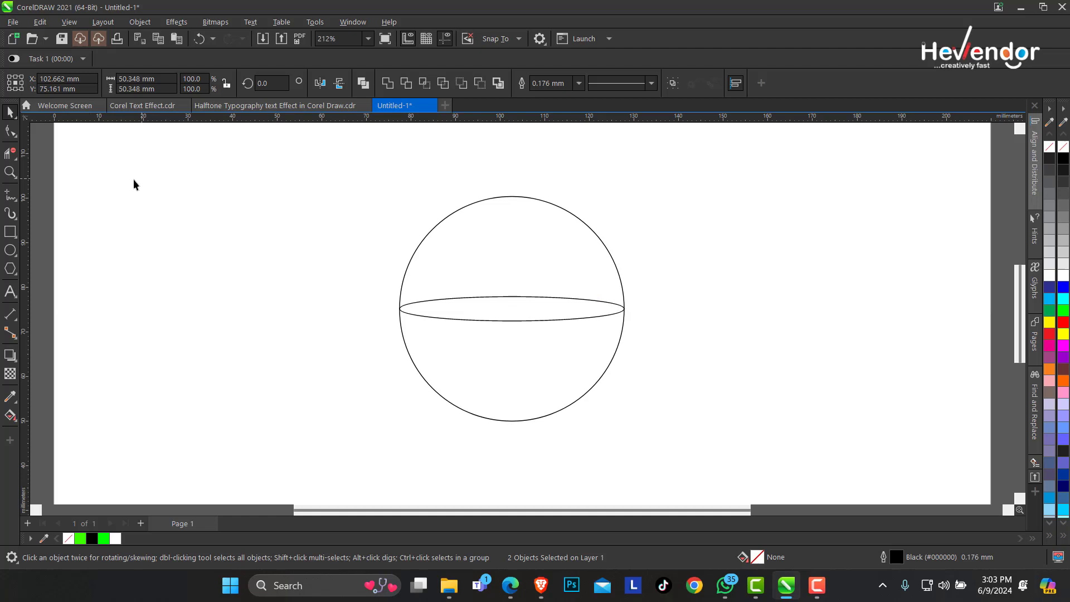
click(11, 153)
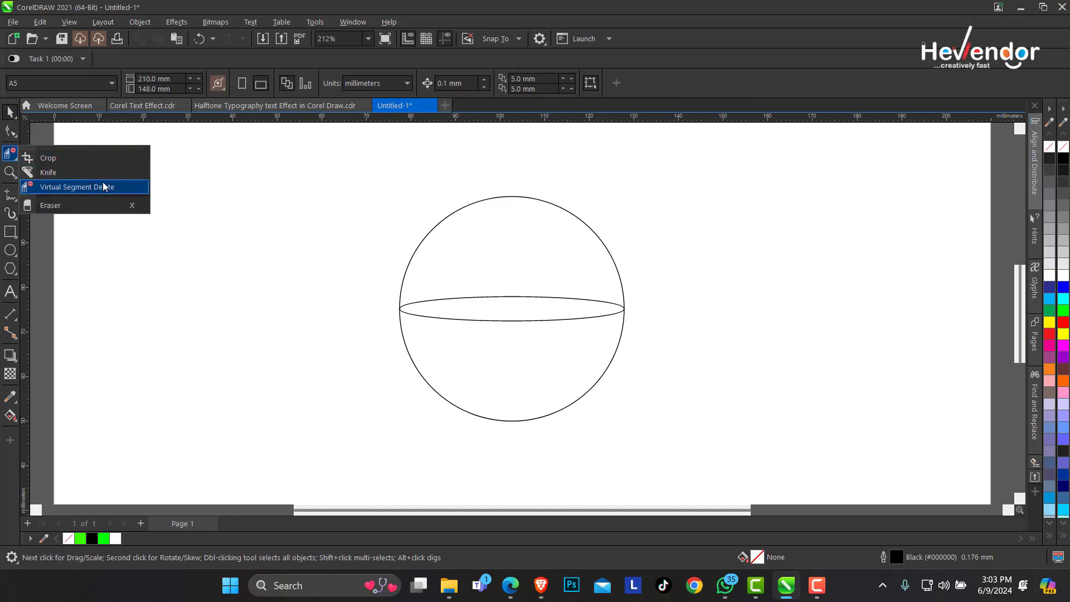
mouse_move(94, 196)
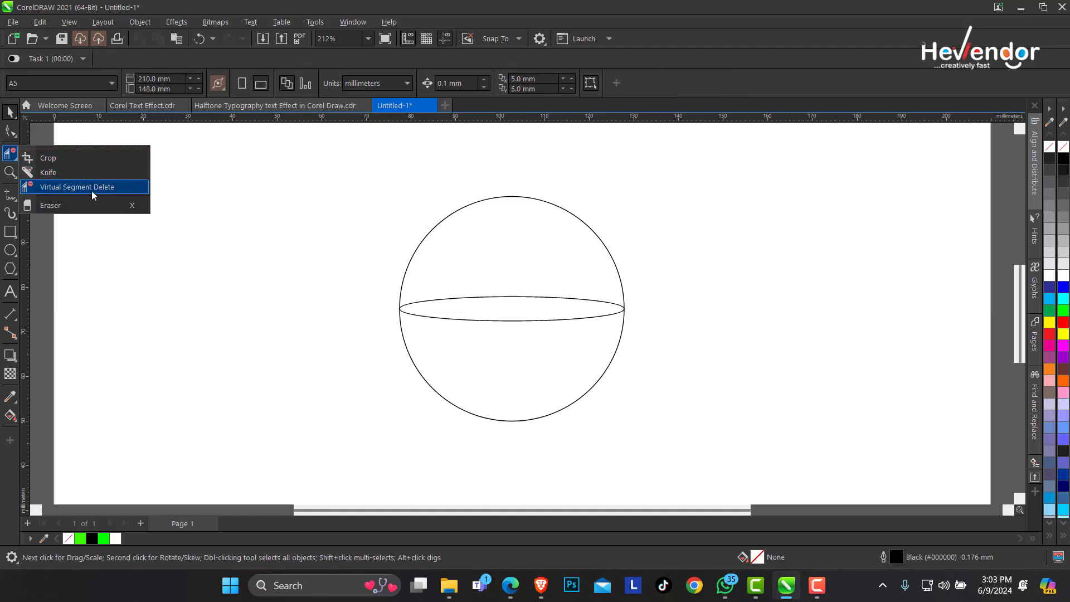
click(78, 186)
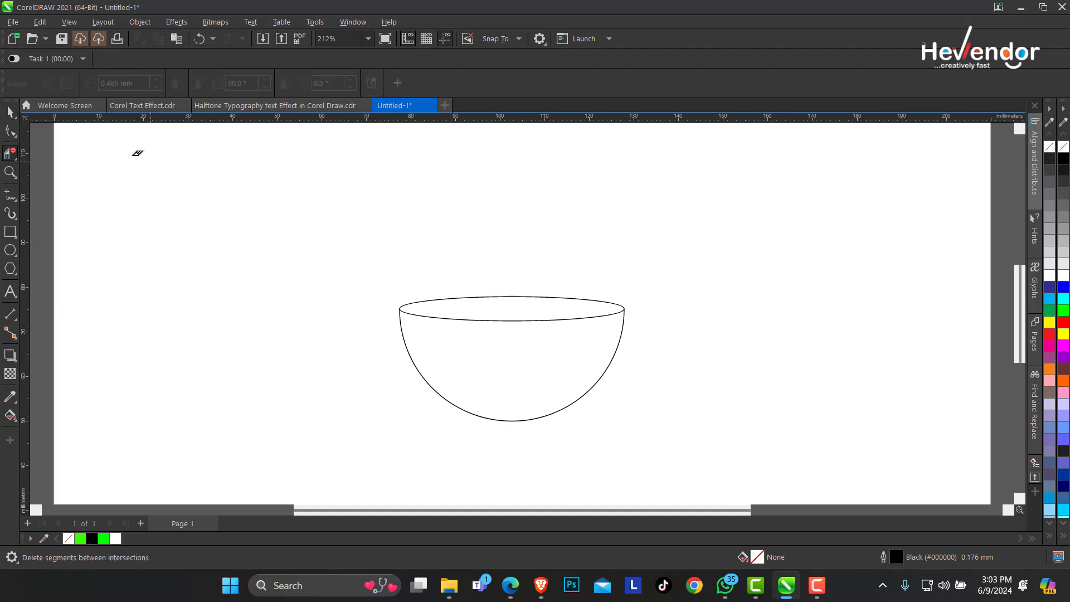
click(510, 358)
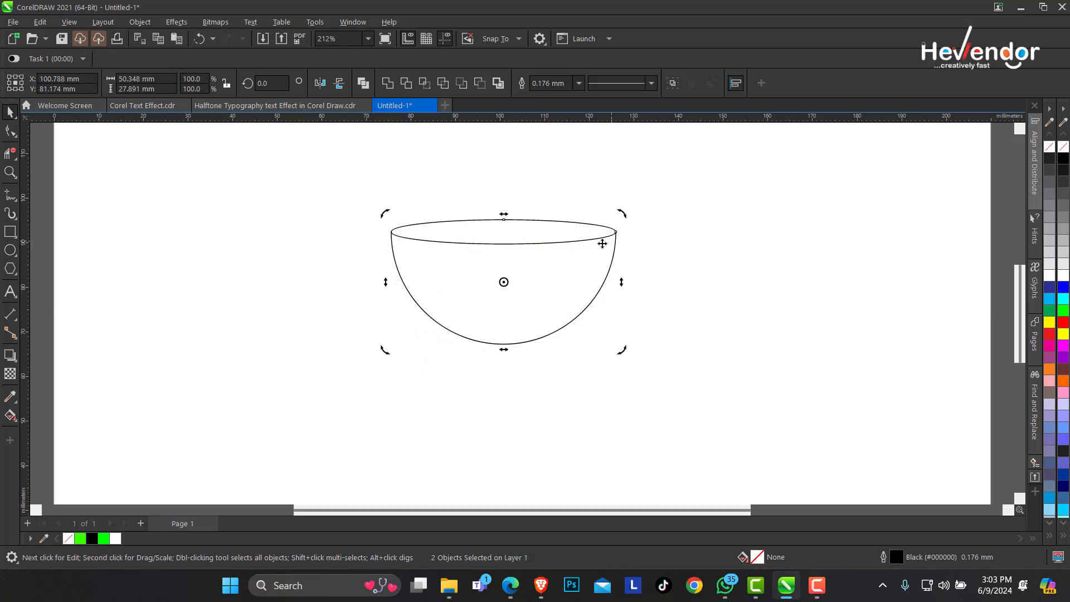
mouse_move(379, 225)
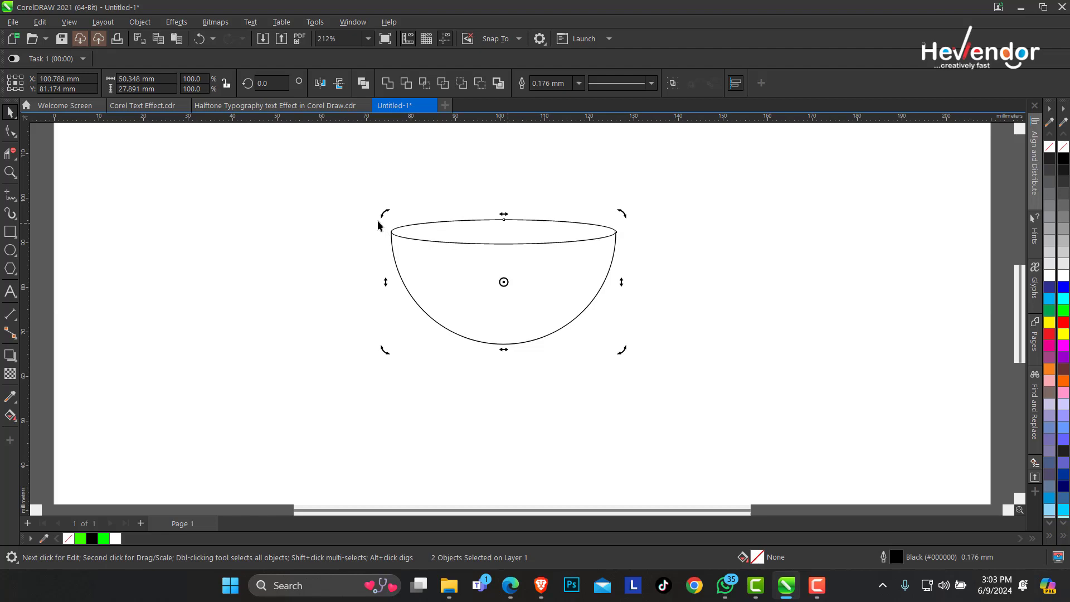
mouse_move(626, 222)
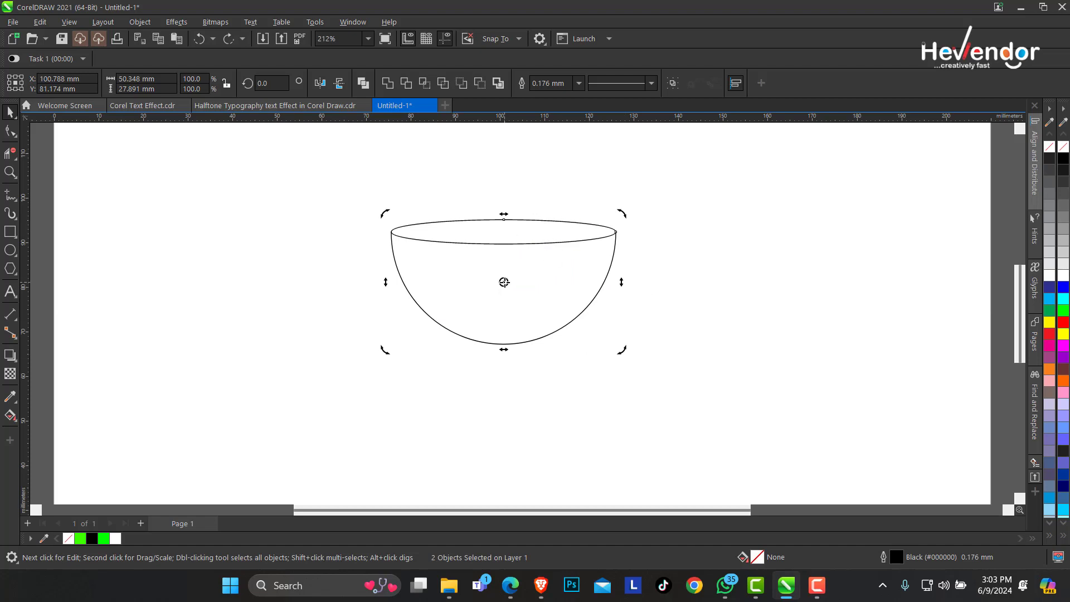
mouse_move(500, 344)
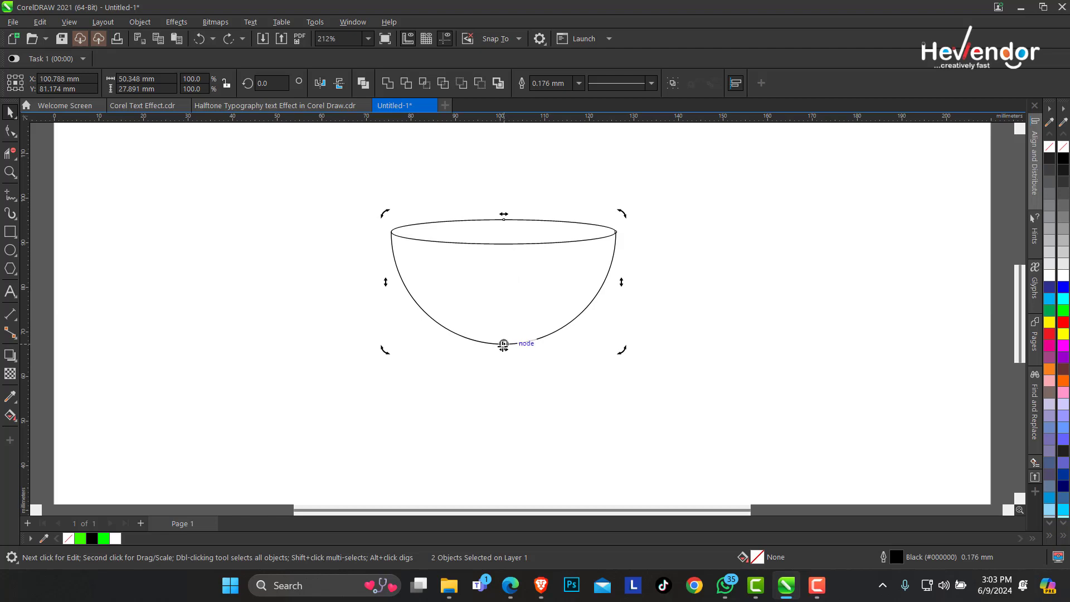
mouse_move(622, 218)
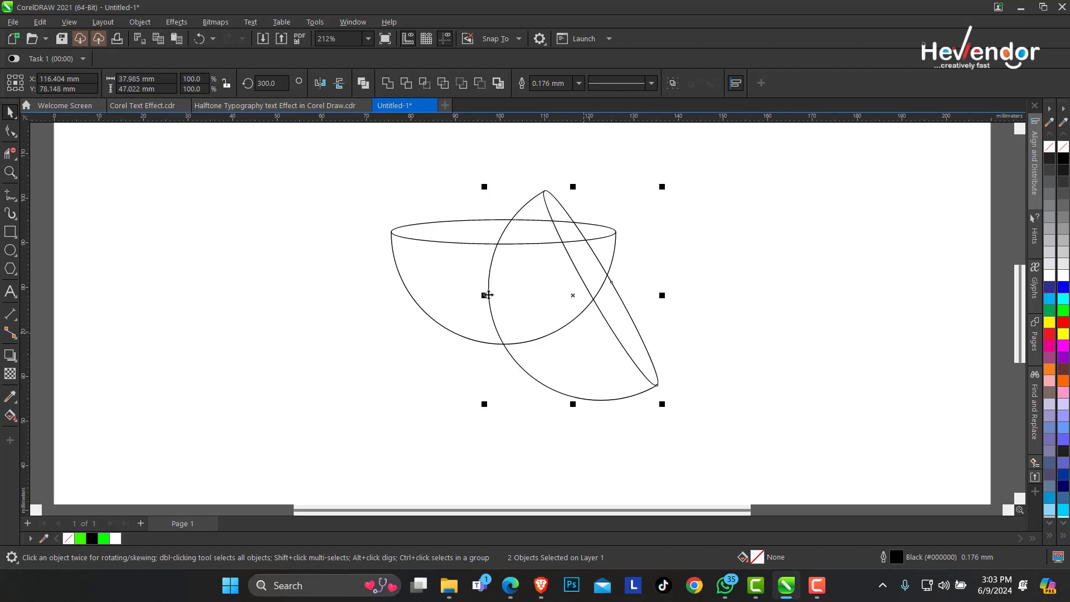
mouse_move(3, 164)
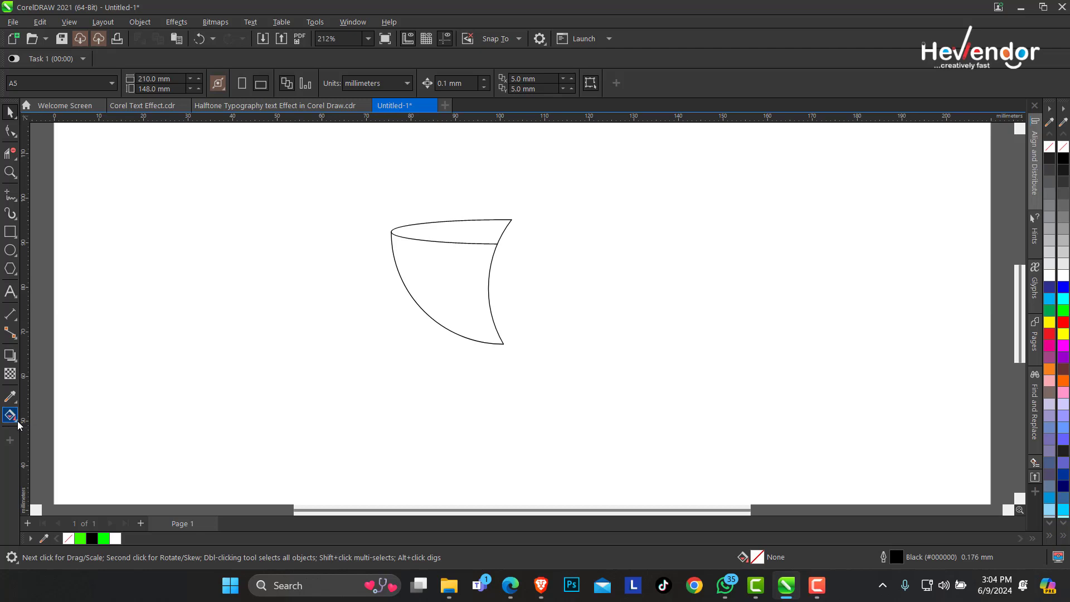
Smart-fill the horn-shaped petal segment bright green and zoom in on it.
click(10, 416)
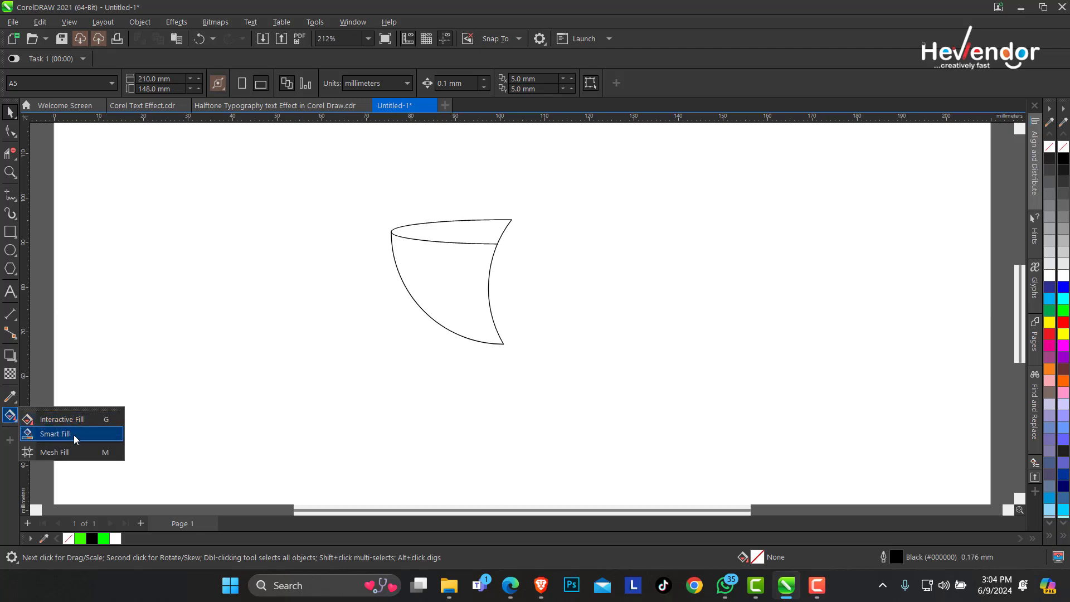
click(56, 434)
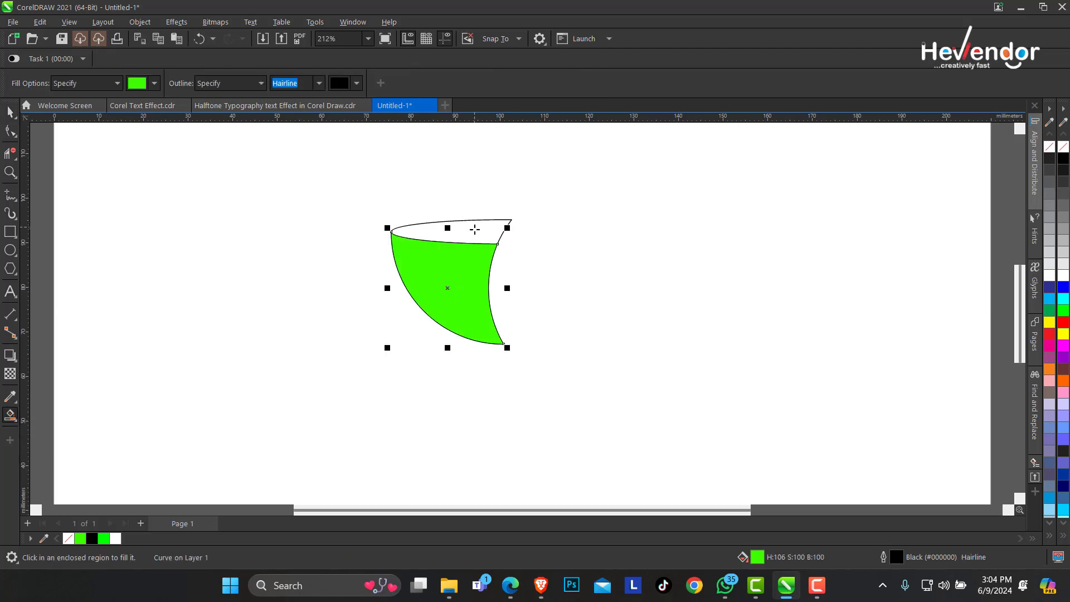
click(10, 173)
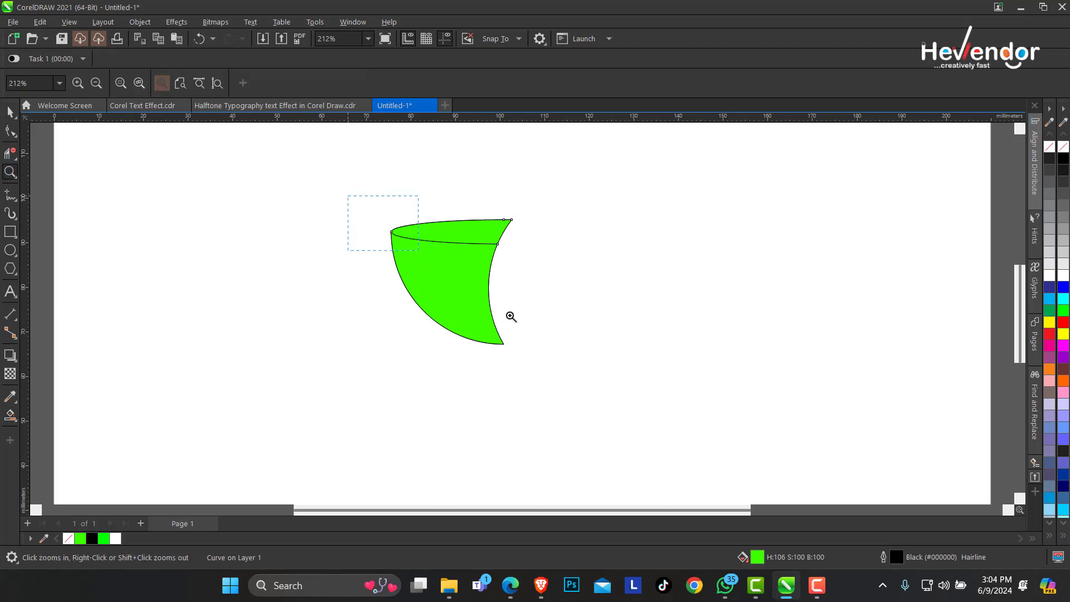
click(511, 315)
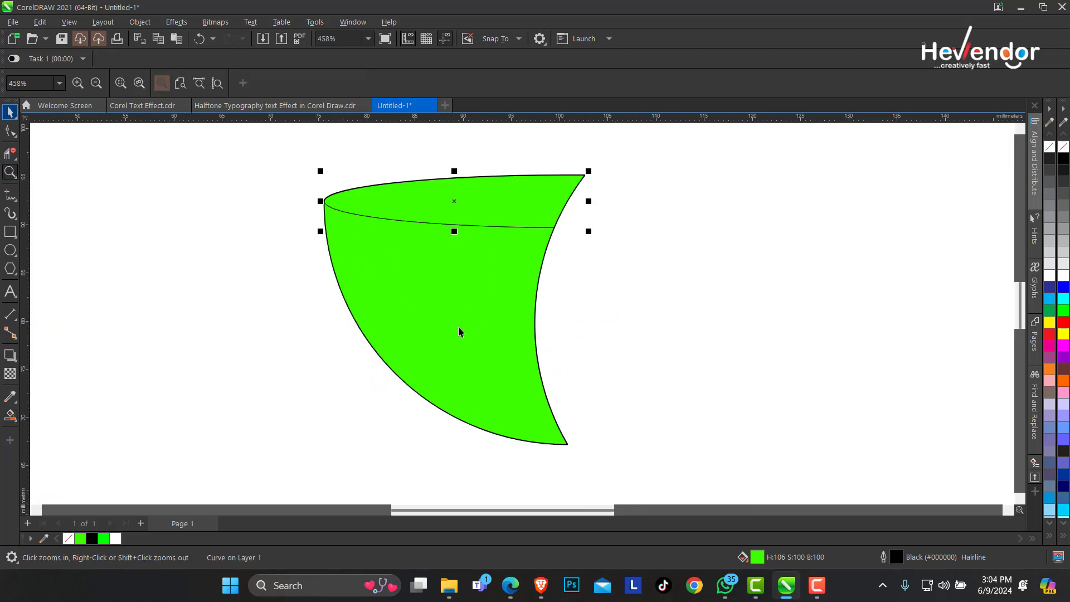
click(10, 414)
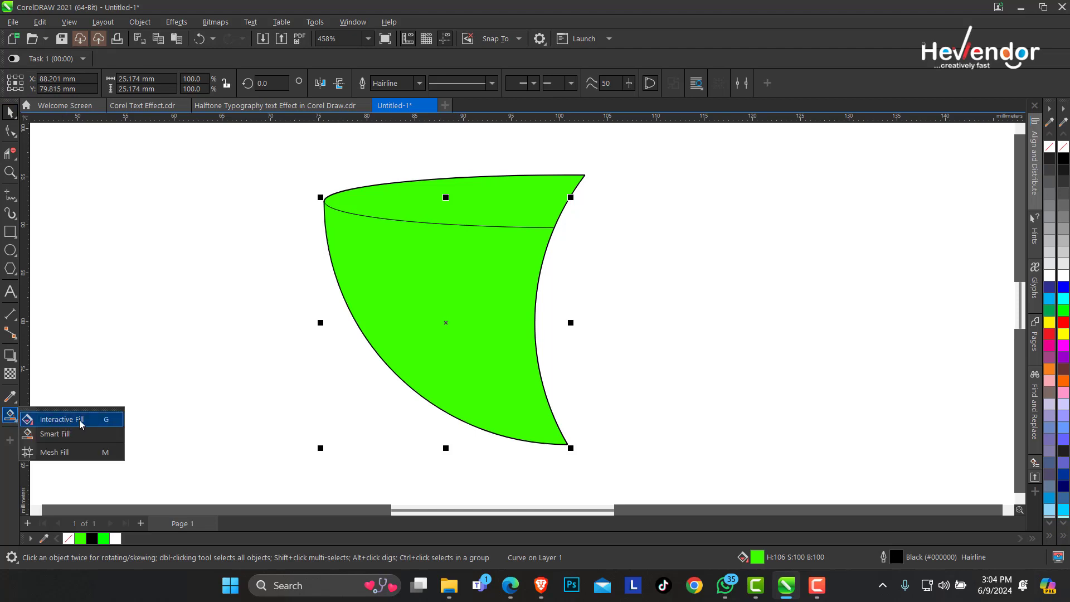
Set the fountain-fill end nodes of the petal body and its rim to dark green.
click(63, 419)
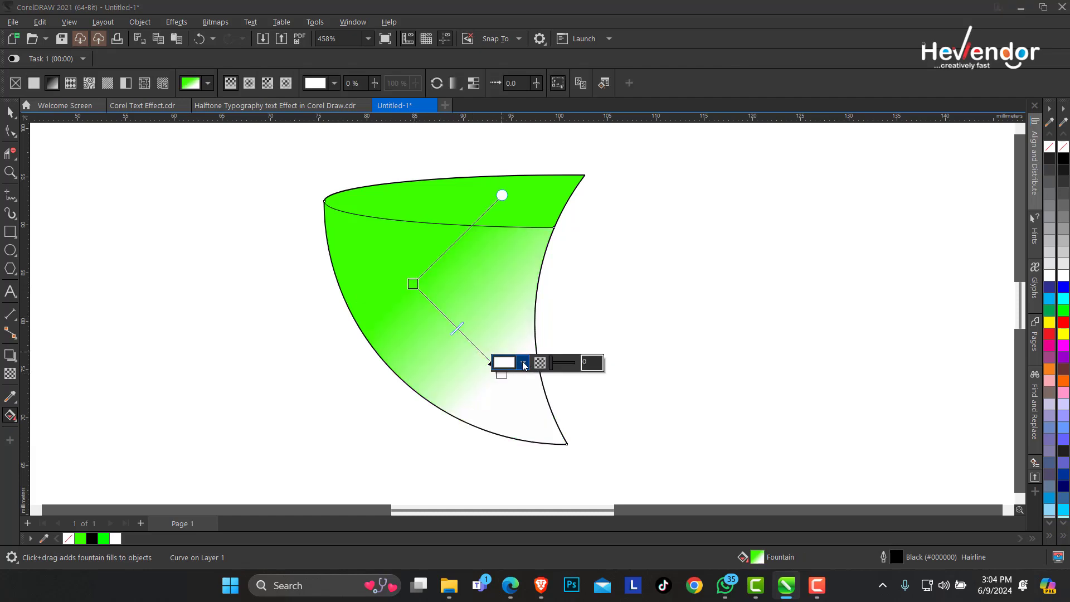
click(504, 362)
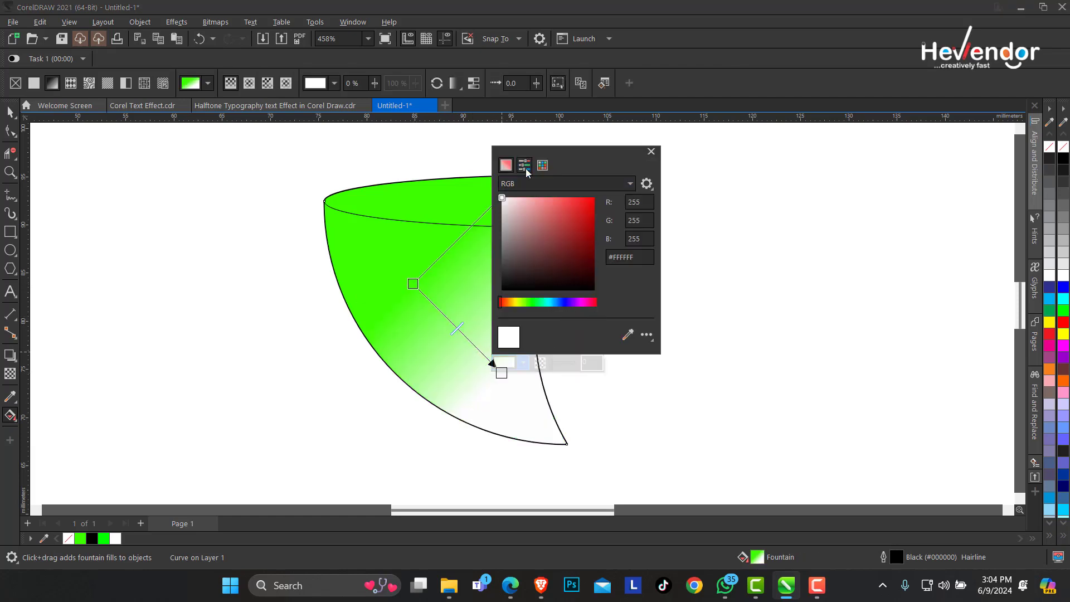
click(542, 165)
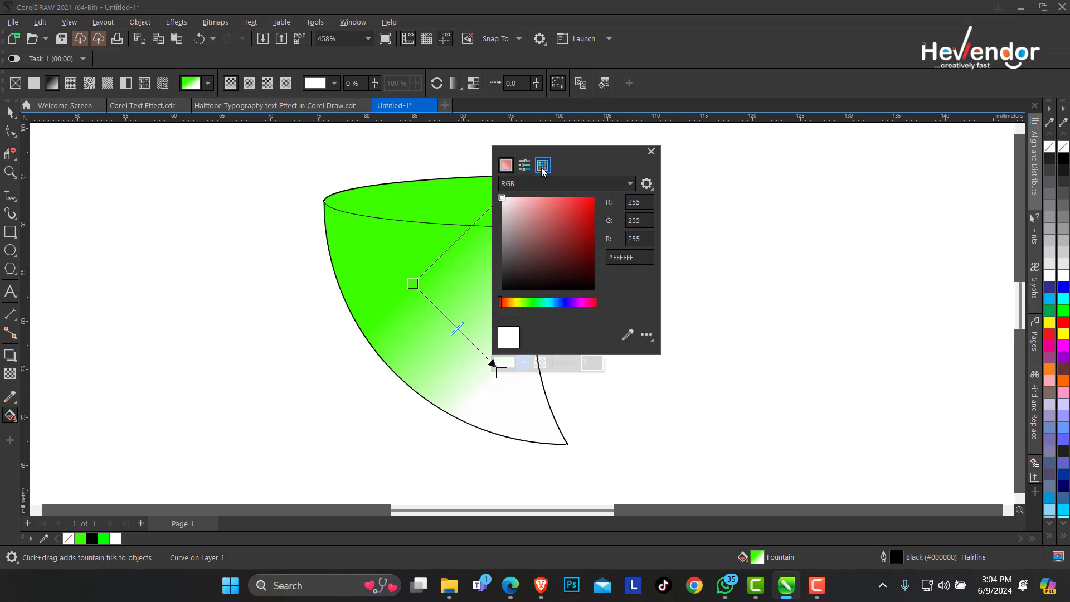
click(542, 165)
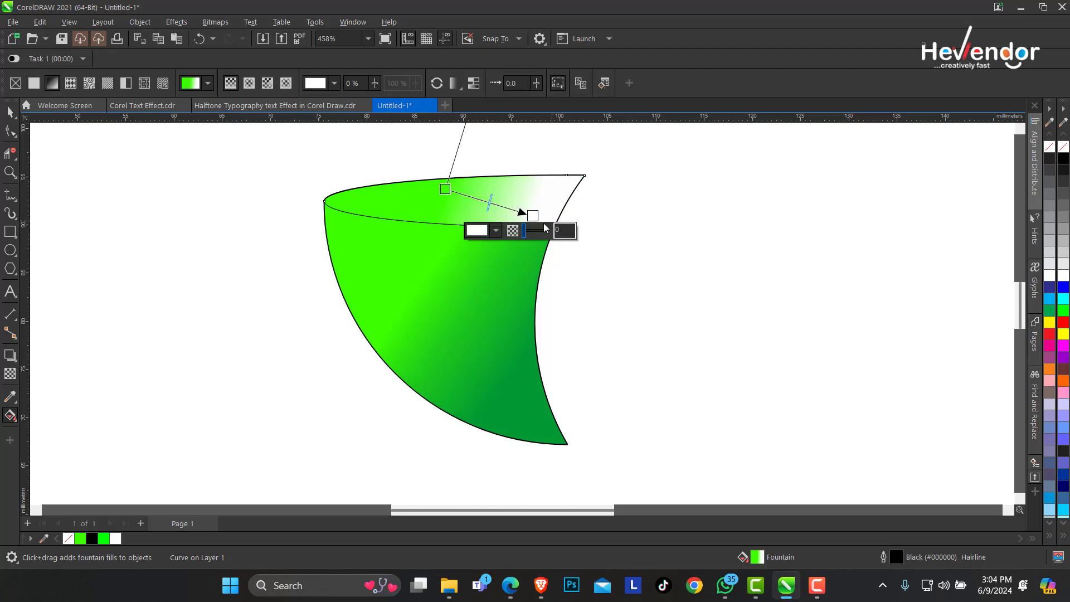
click(495, 230)
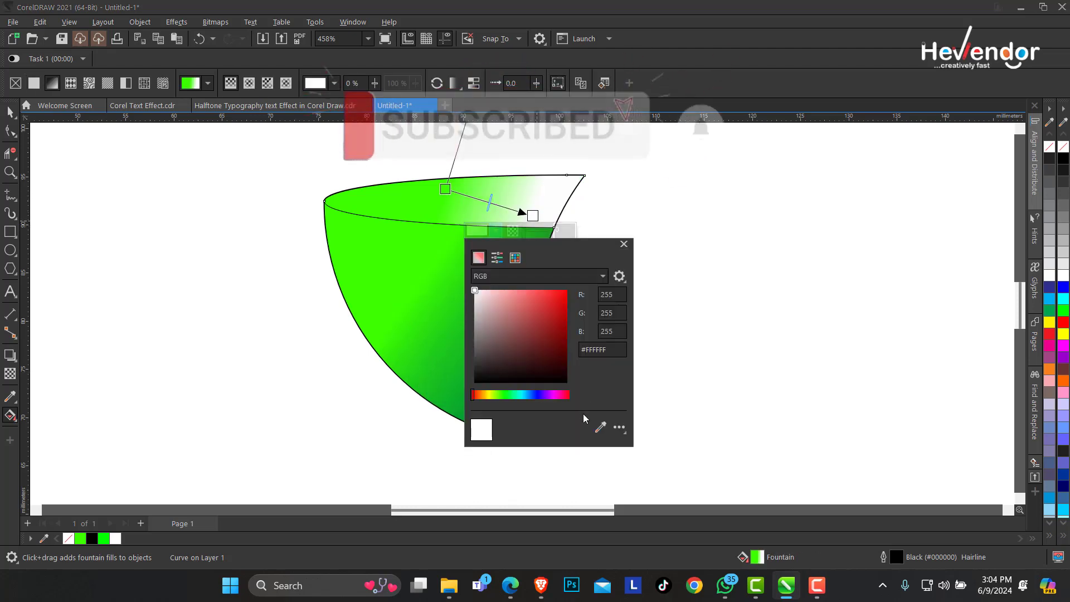
click(515, 257)
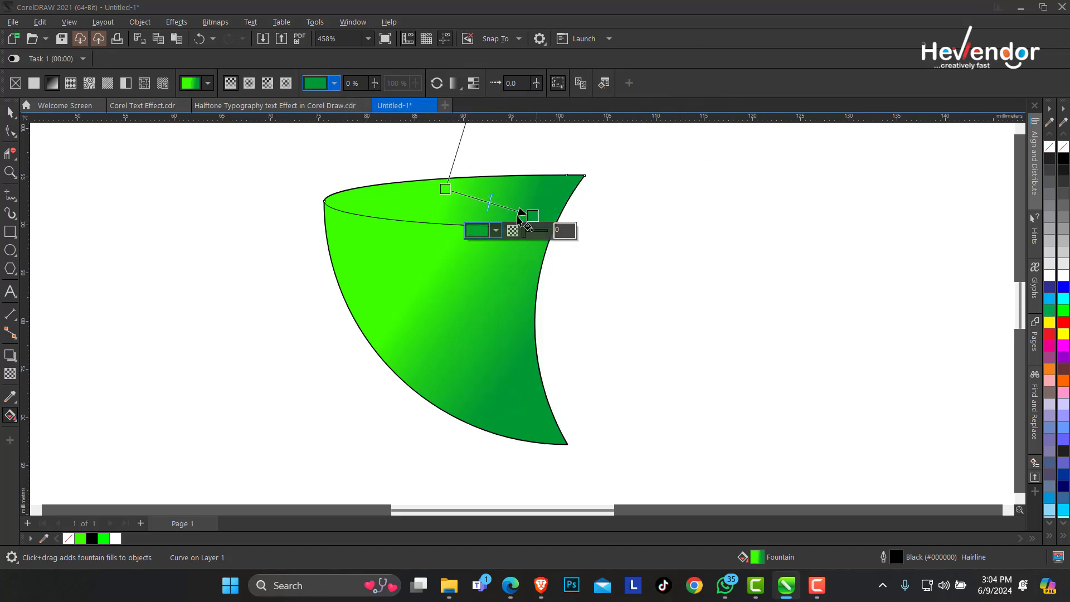
click(10, 112)
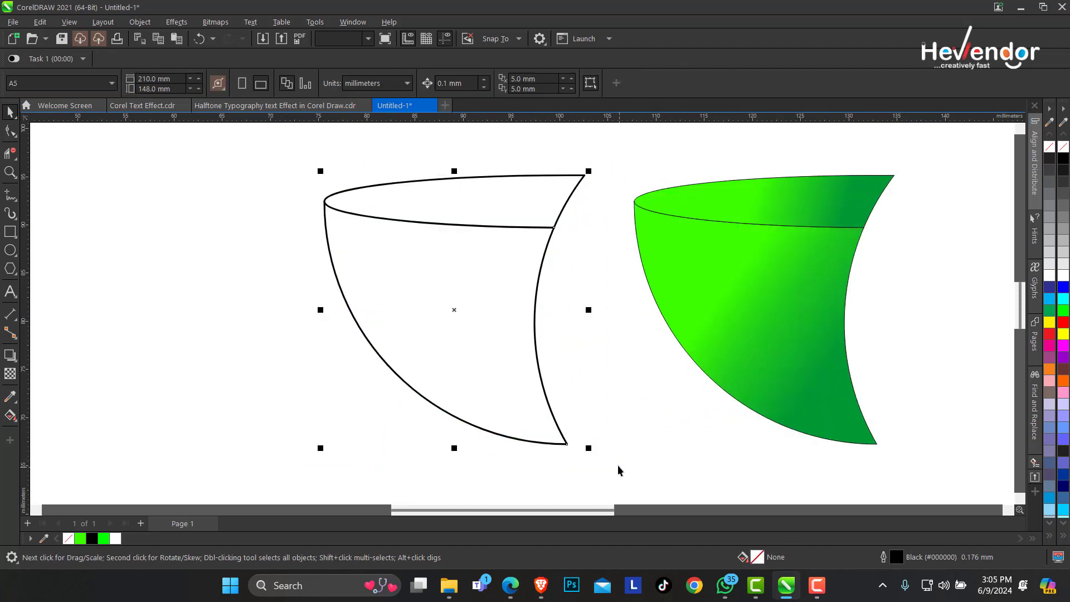
Select both parts of the filled green petal beside the original outline copy.
click(454, 309)
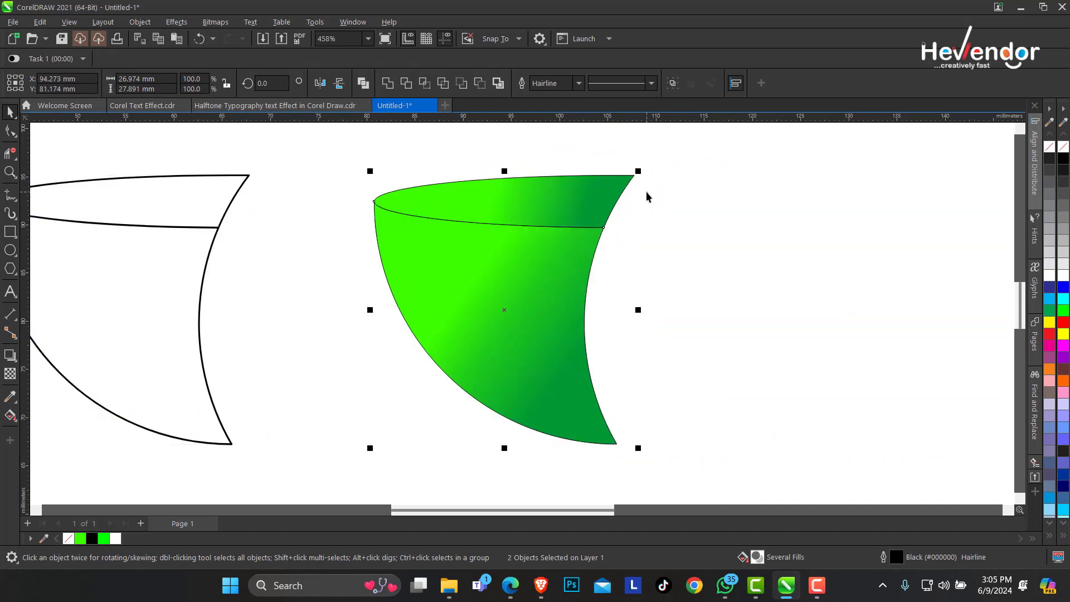
mouse_move(610, 253)
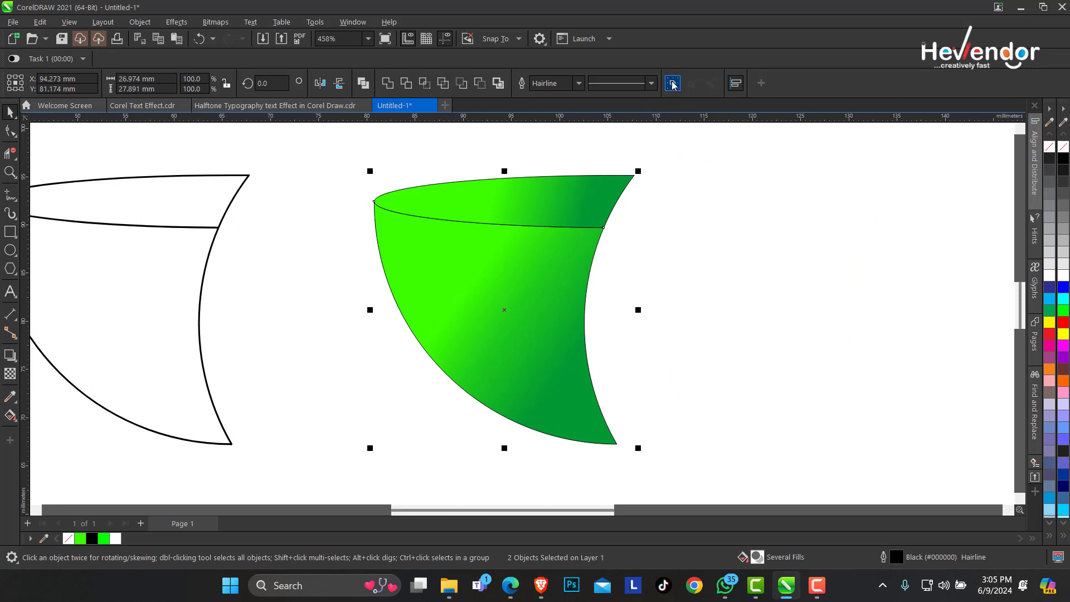
click(11, 251)
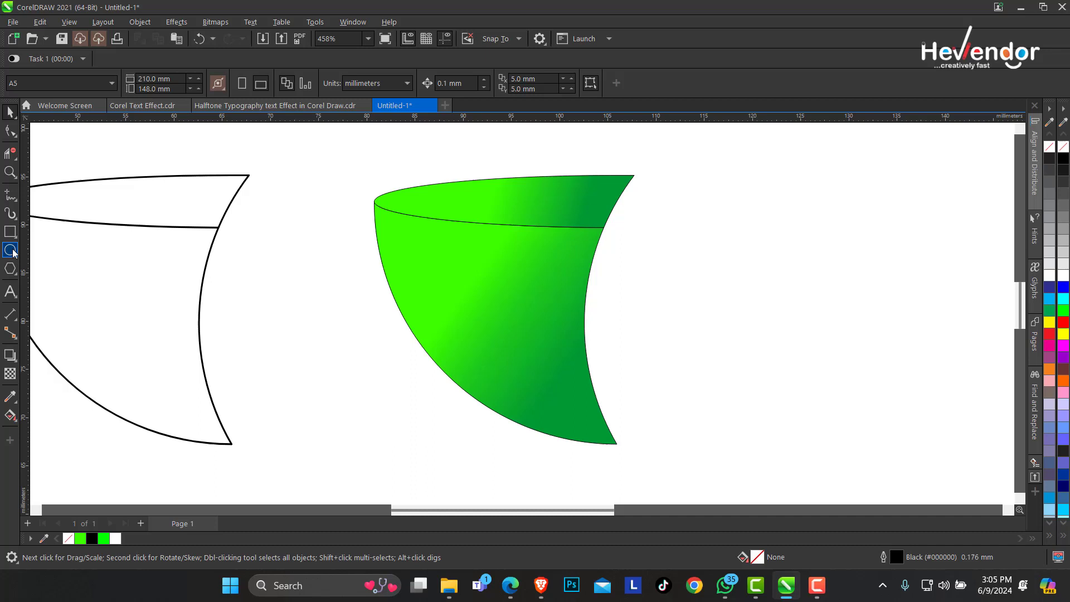
Draw a white-to-transparent highlight oval on the petal and tilt it with the rotation handles.
click(11, 250)
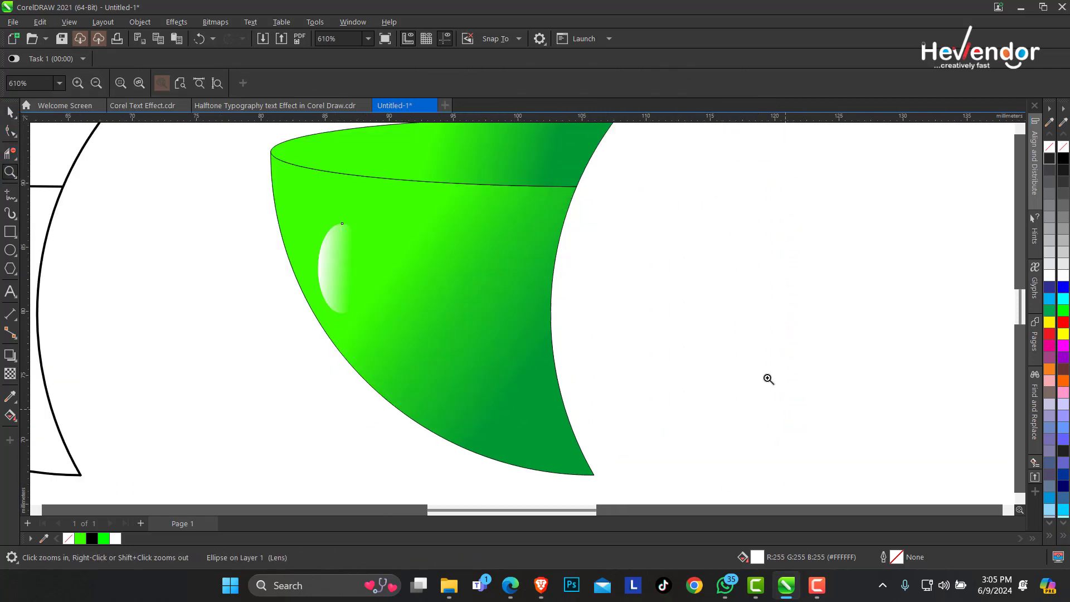
click(341, 269)
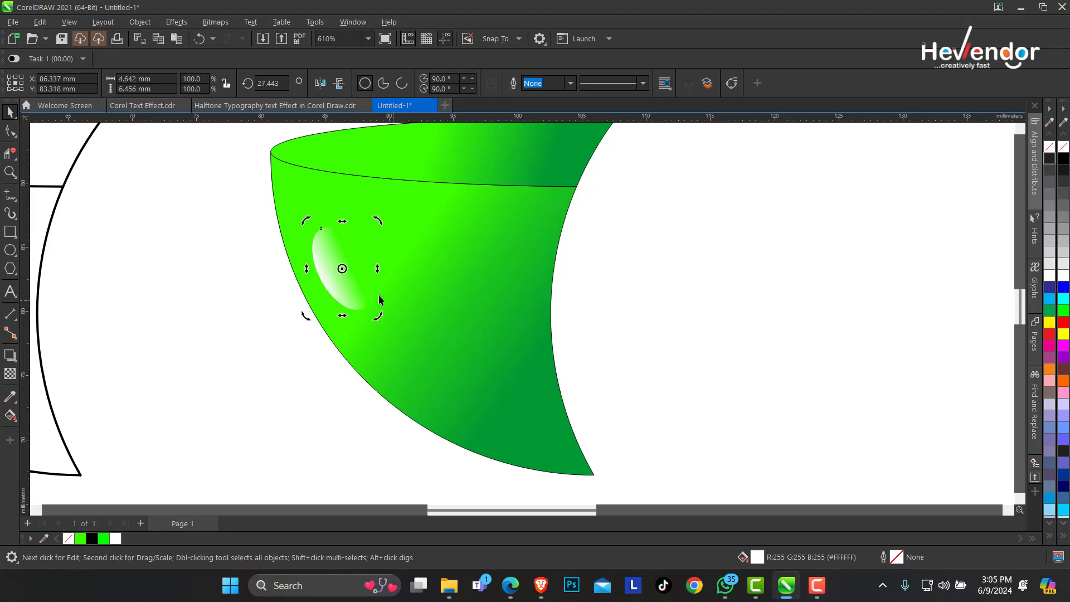
click(342, 268)
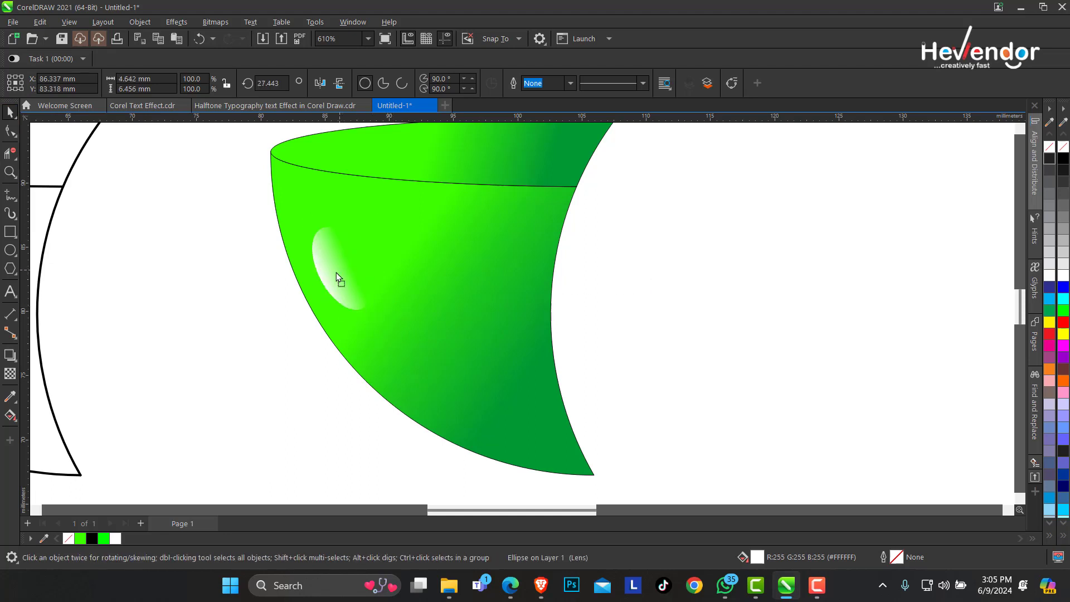
click(339, 278)
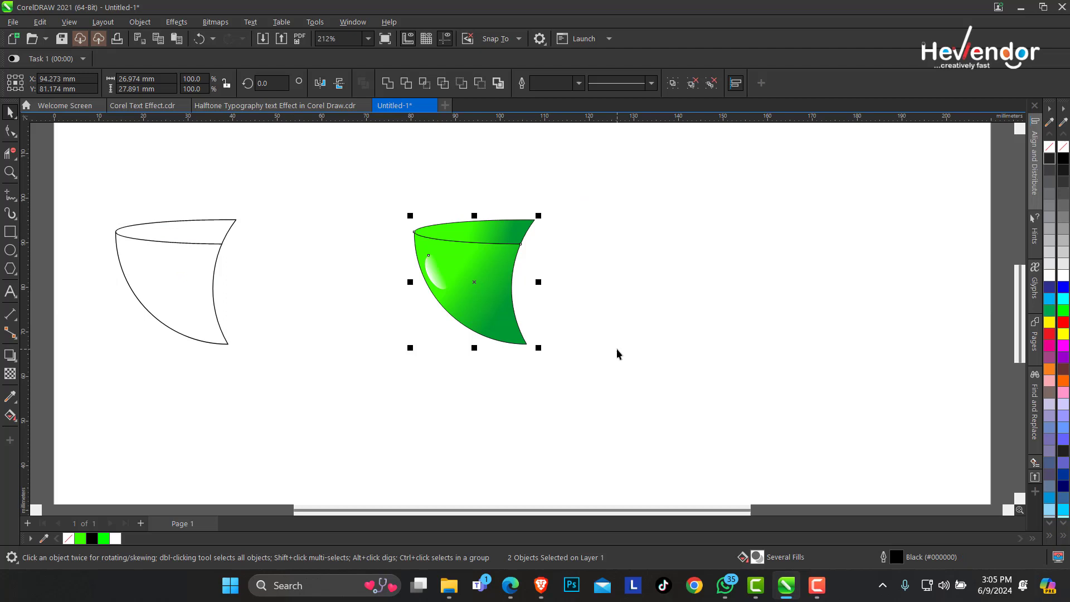
mouse_move(625, 397)
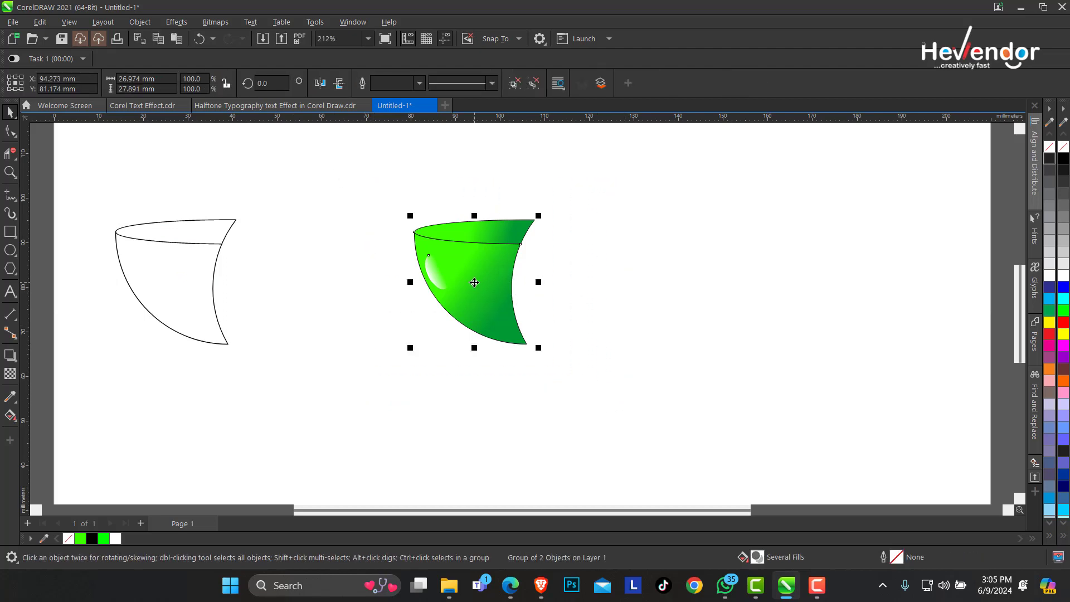
Bring up rotation handles on the grouped petal for duplicating it by 60° around its tip.
click(475, 282)
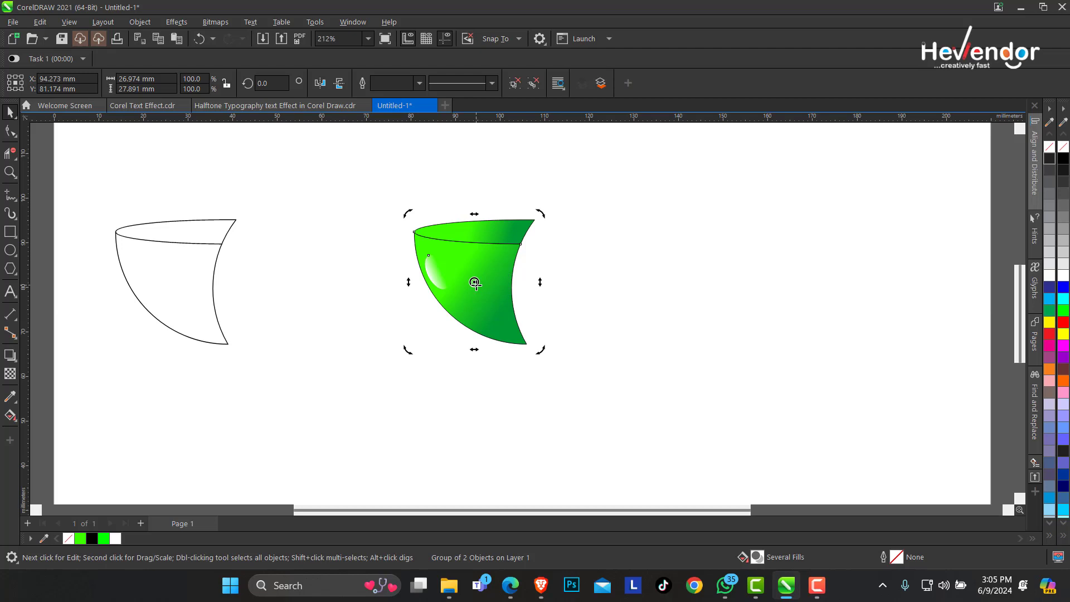
mouse_move(525, 343)
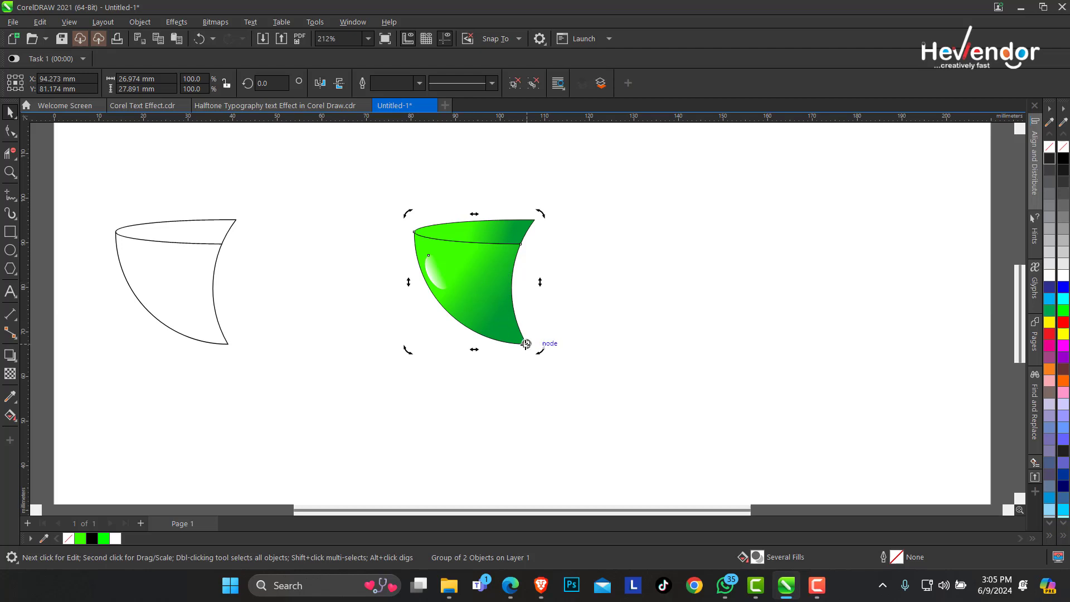
mouse_move(546, 219)
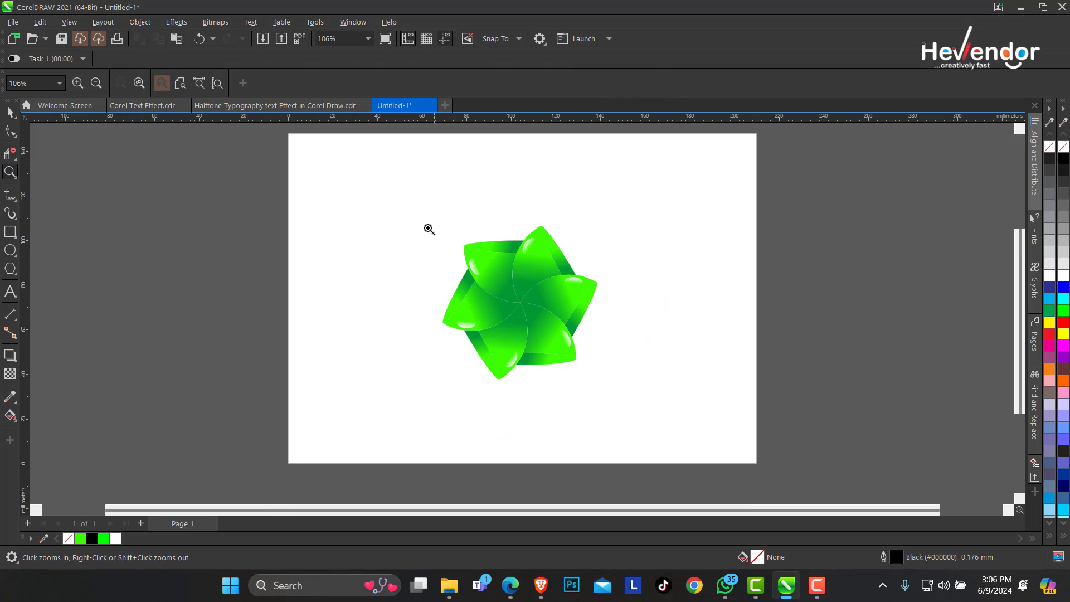
click(428, 229)
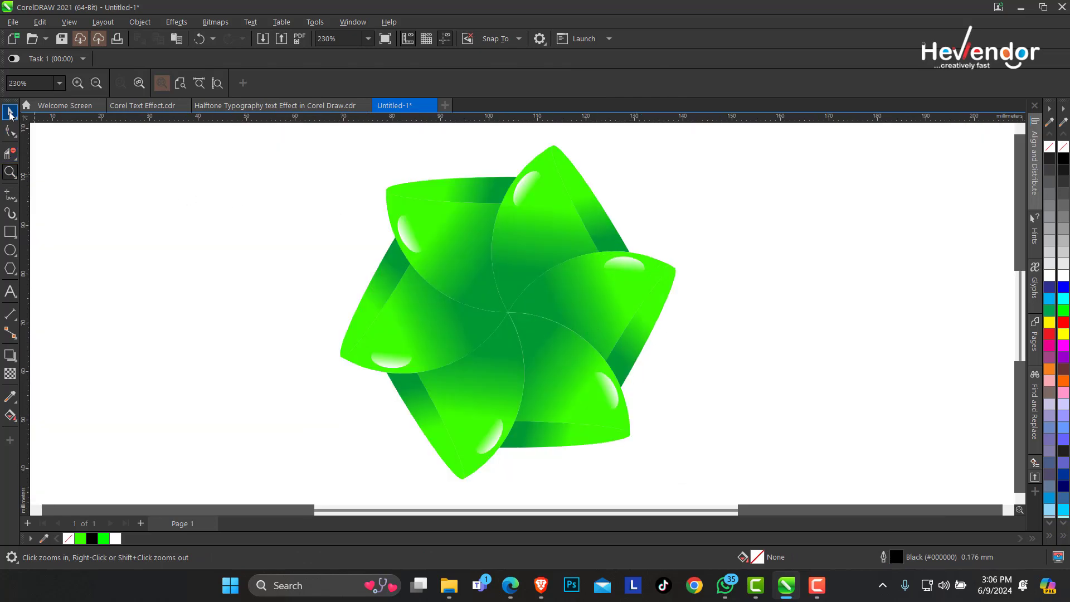
click(10, 111)
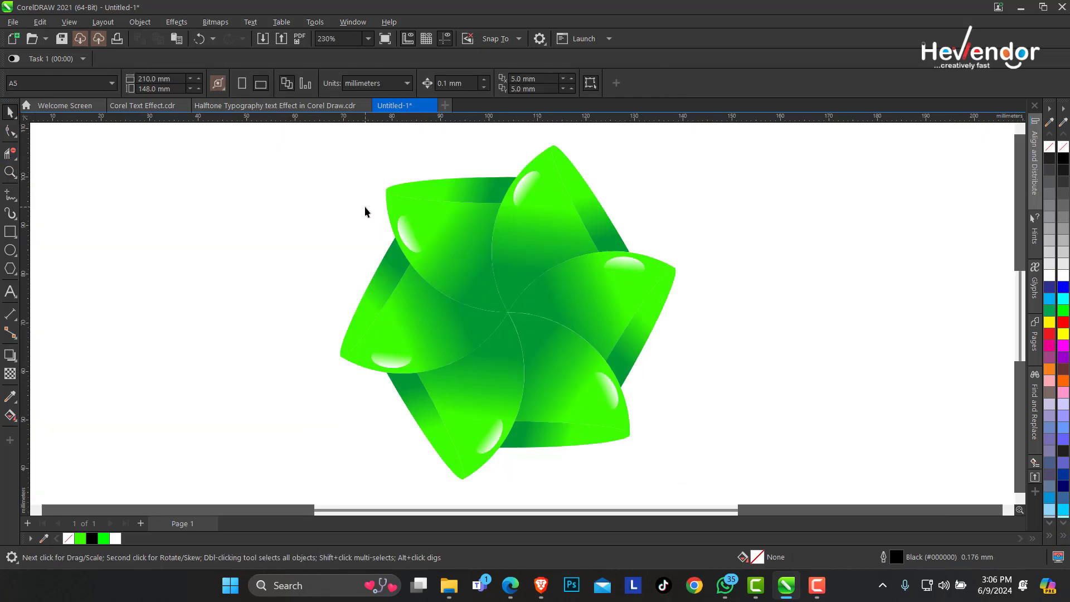
mouse_move(344, 209)
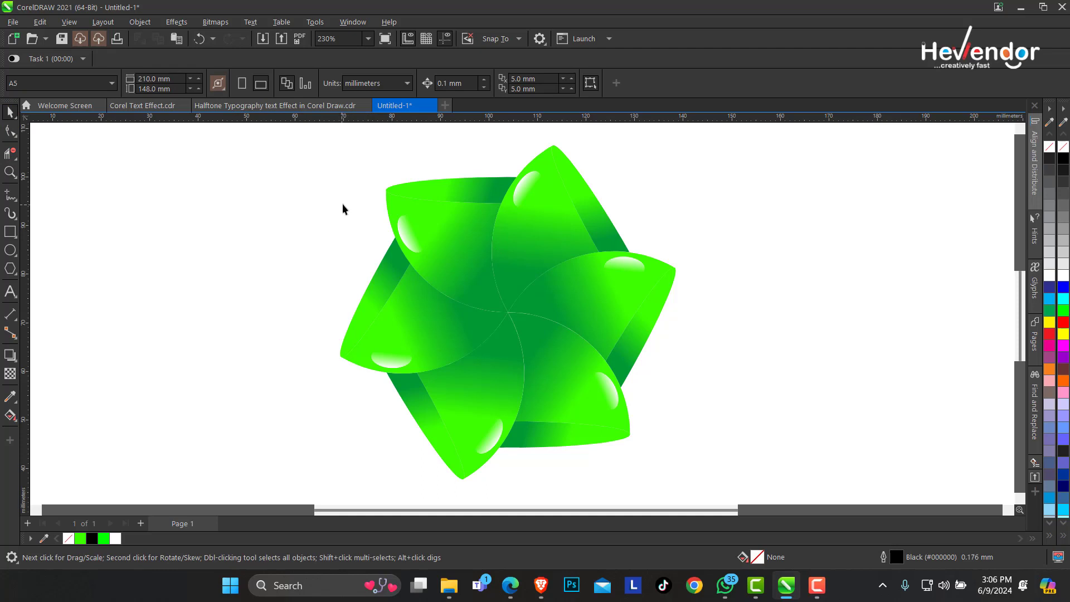
mouse_move(369, 191)
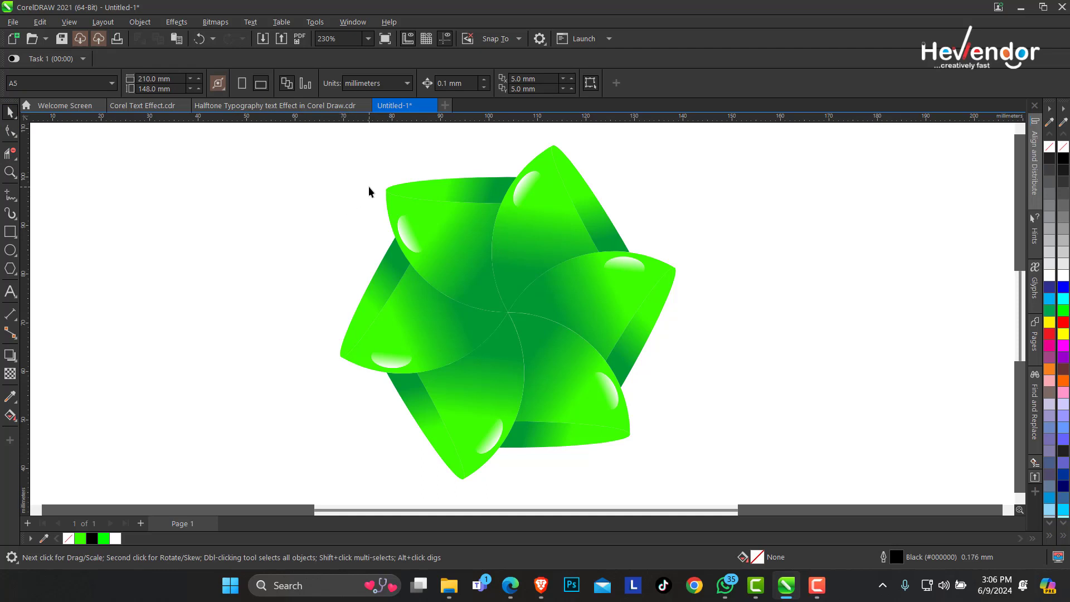
mouse_move(372, 218)
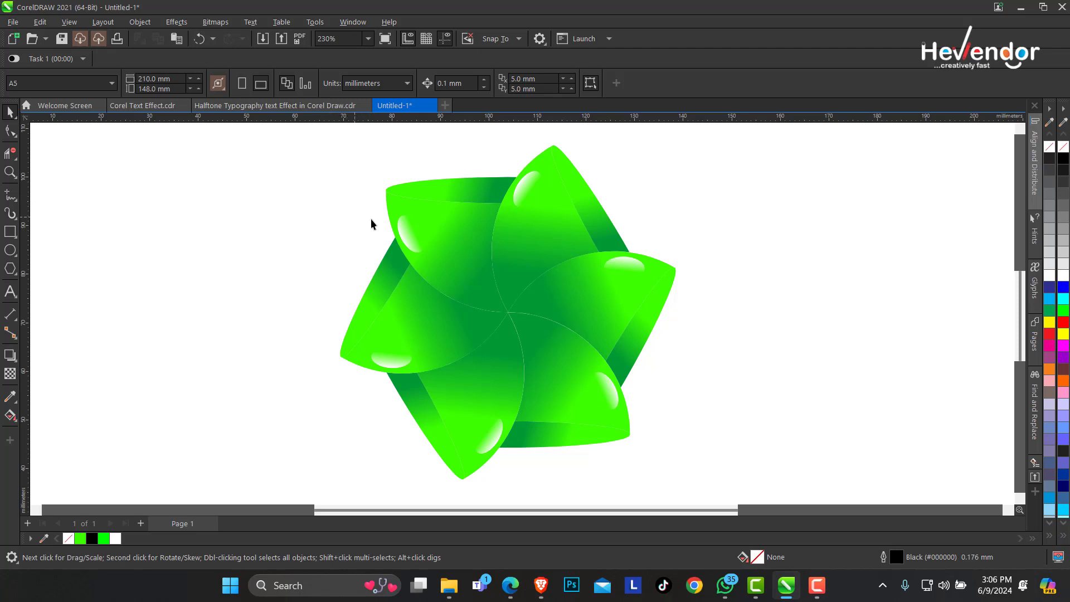
mouse_move(27, 150)
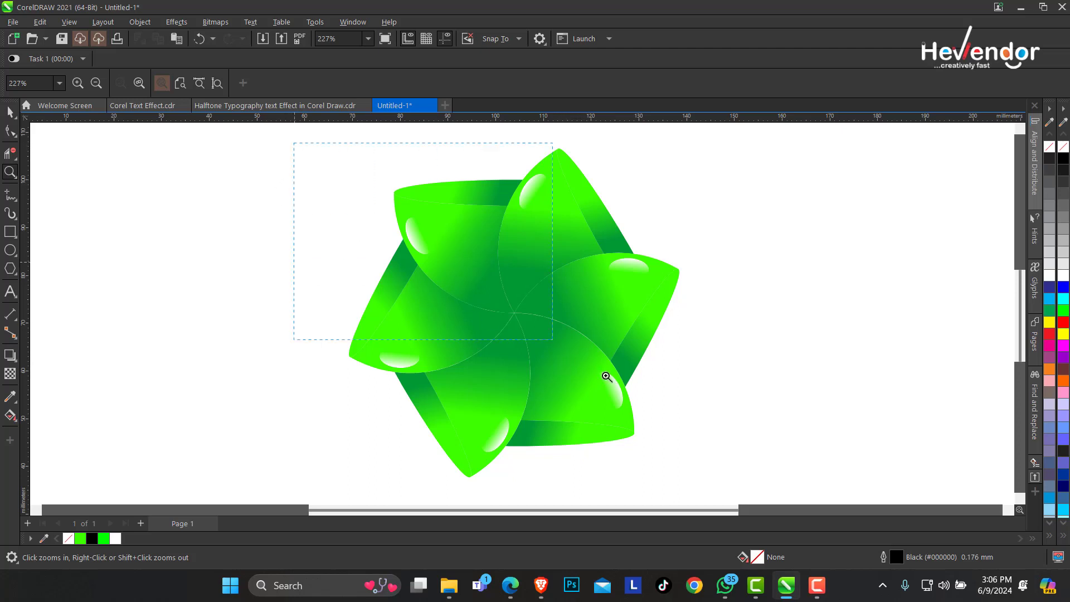
click(604, 376)
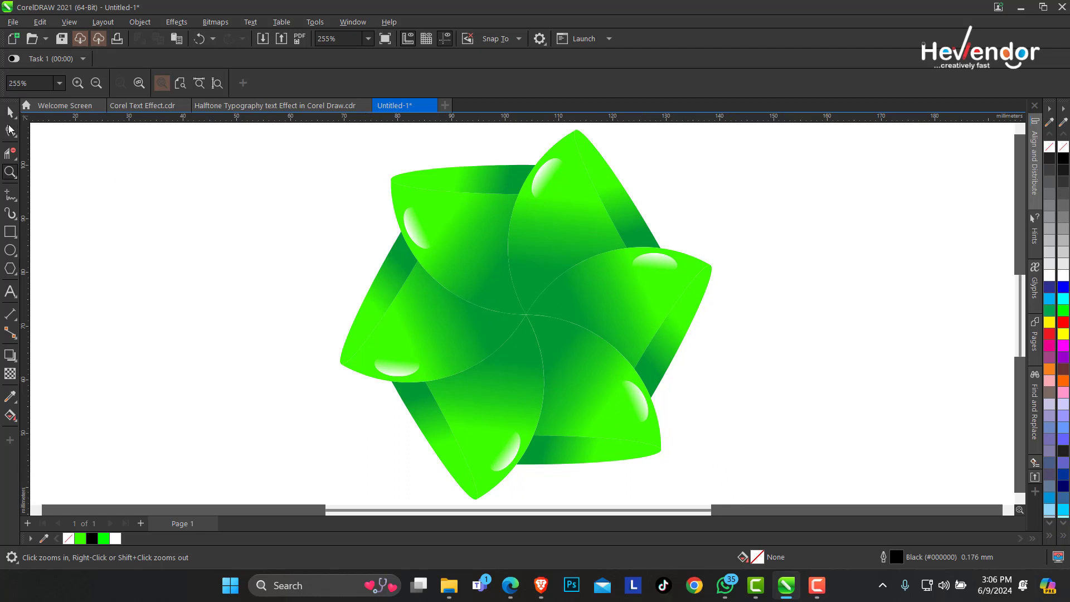
click(10, 112)
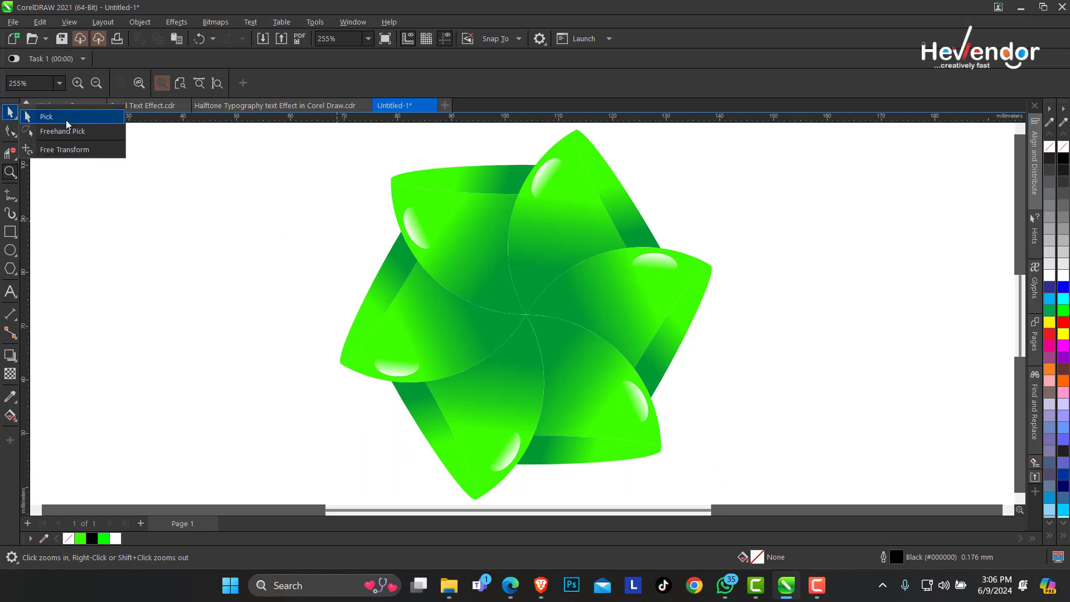
click(46, 116)
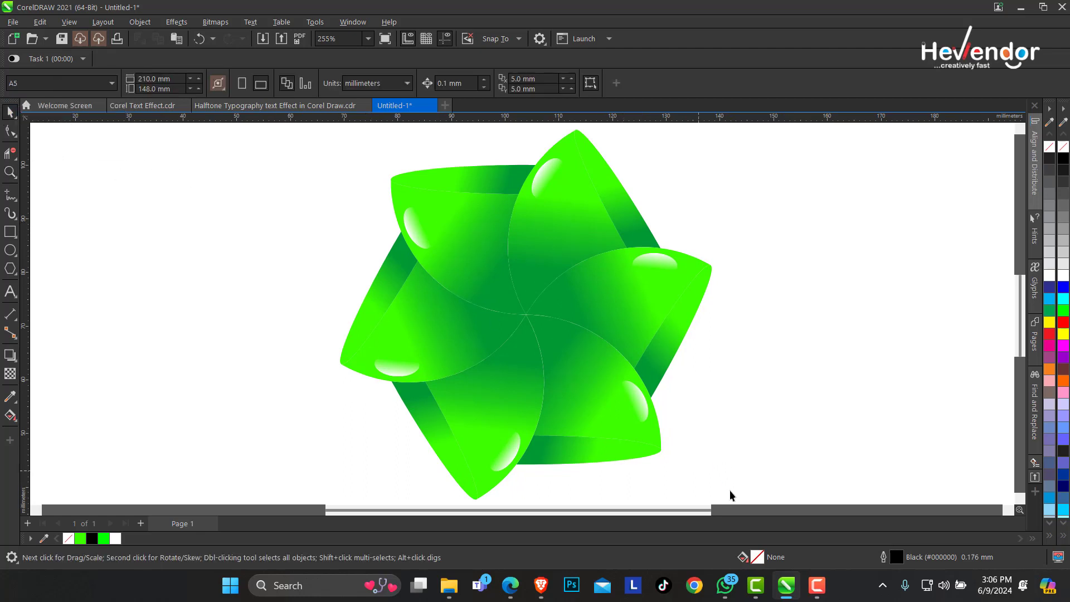